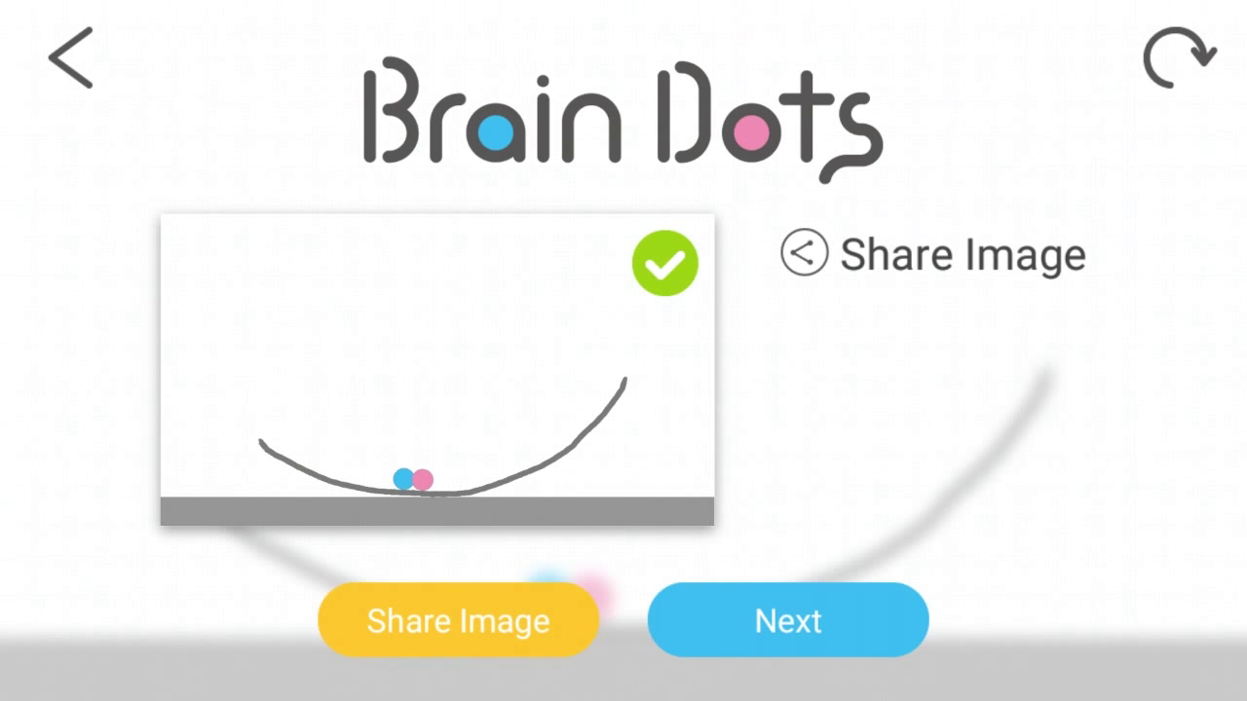
Return from the cleared first stage to the Basic stage grid
left_click(787, 620)
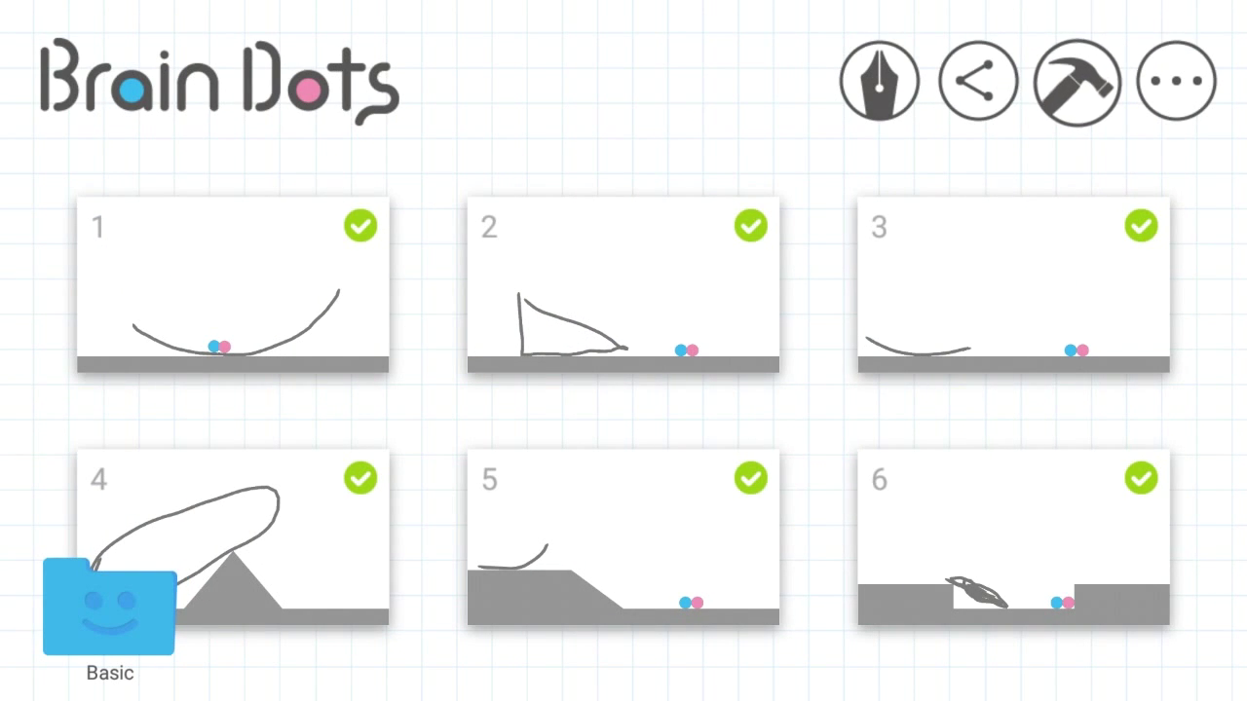
Scroll to later stages and start the one with balls on separate grey blocks
scroll("down", 3)
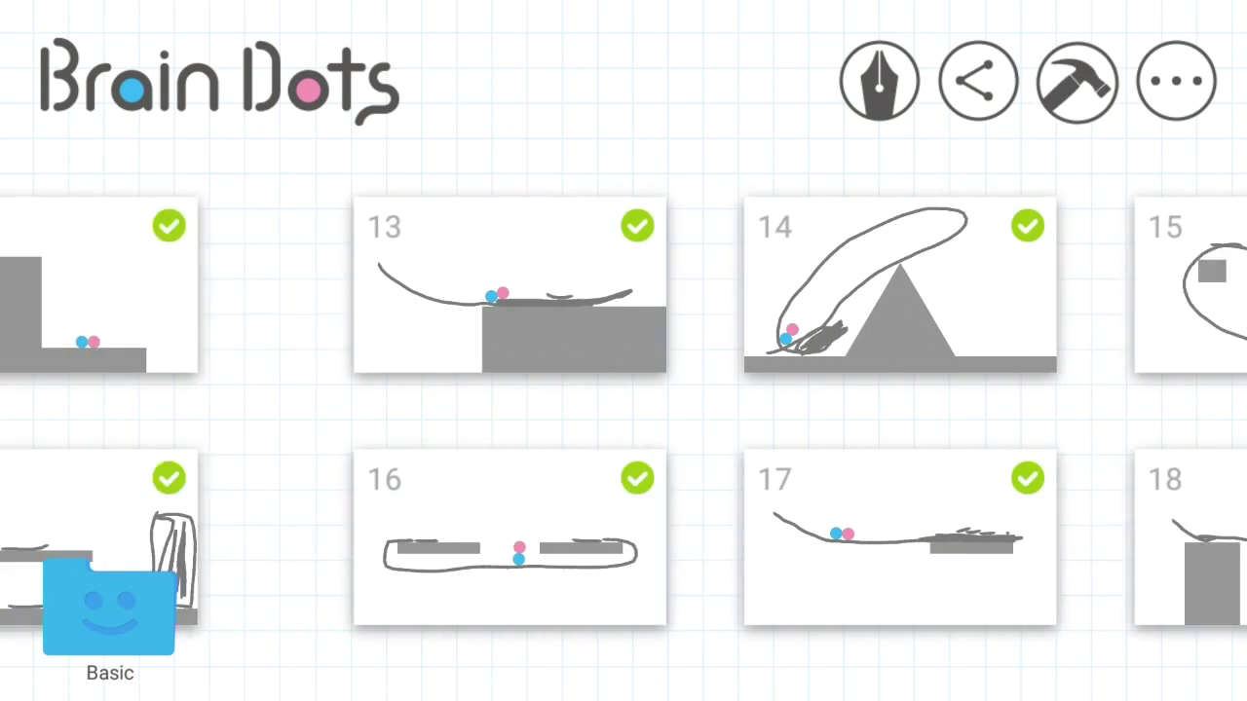
left_click(511, 284)
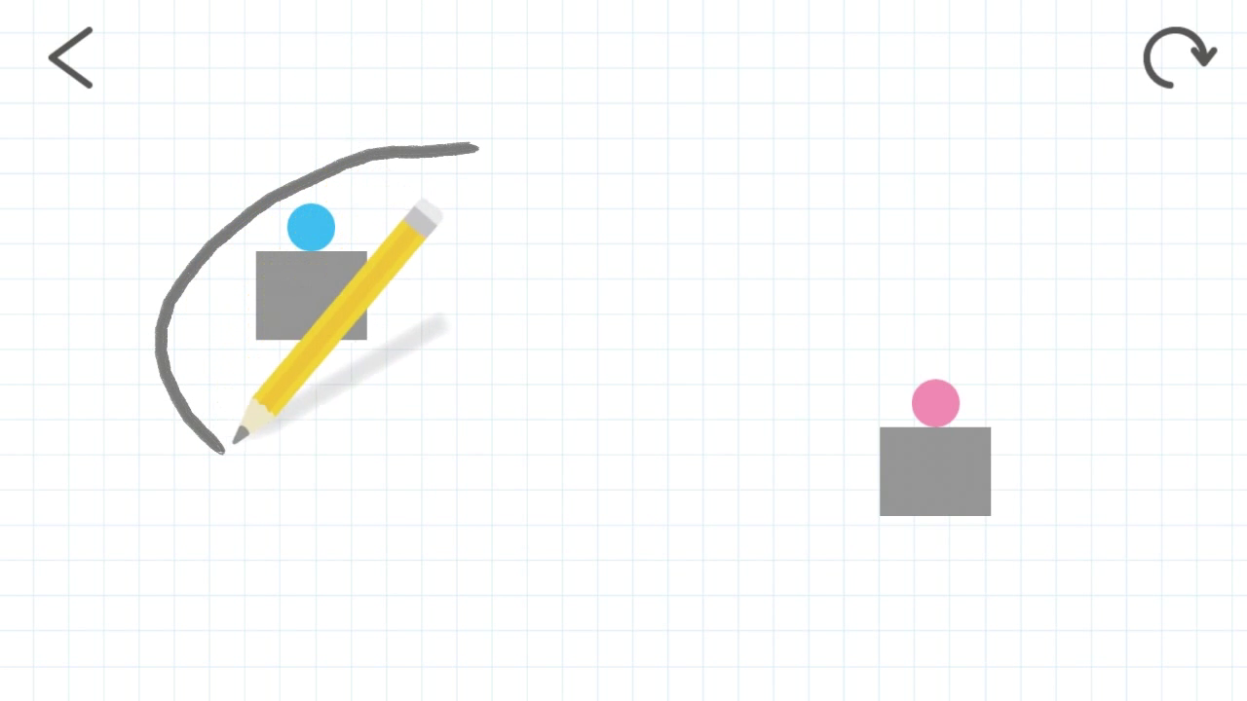
Draw one sweeping curve from above the blue ball down under the pink block so the balls meet
left_click_drag(234, 439, 1082, 458)
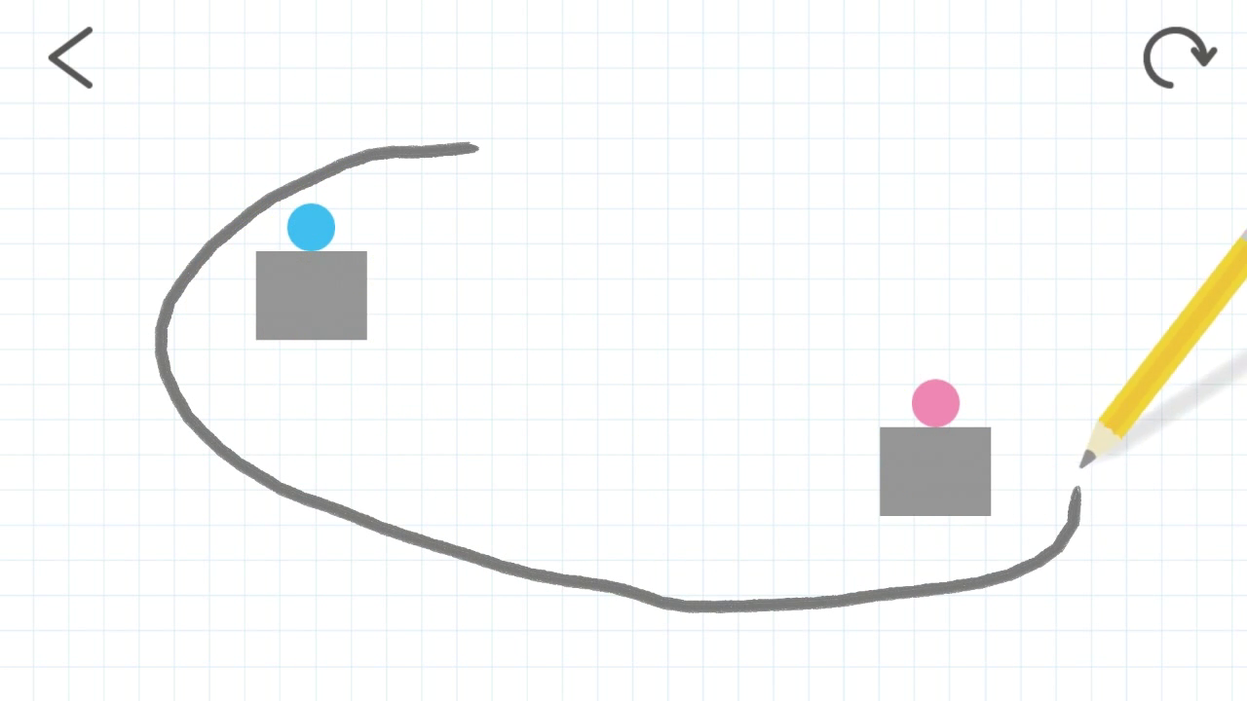
left_click_drag(1081, 478, 351, 175)
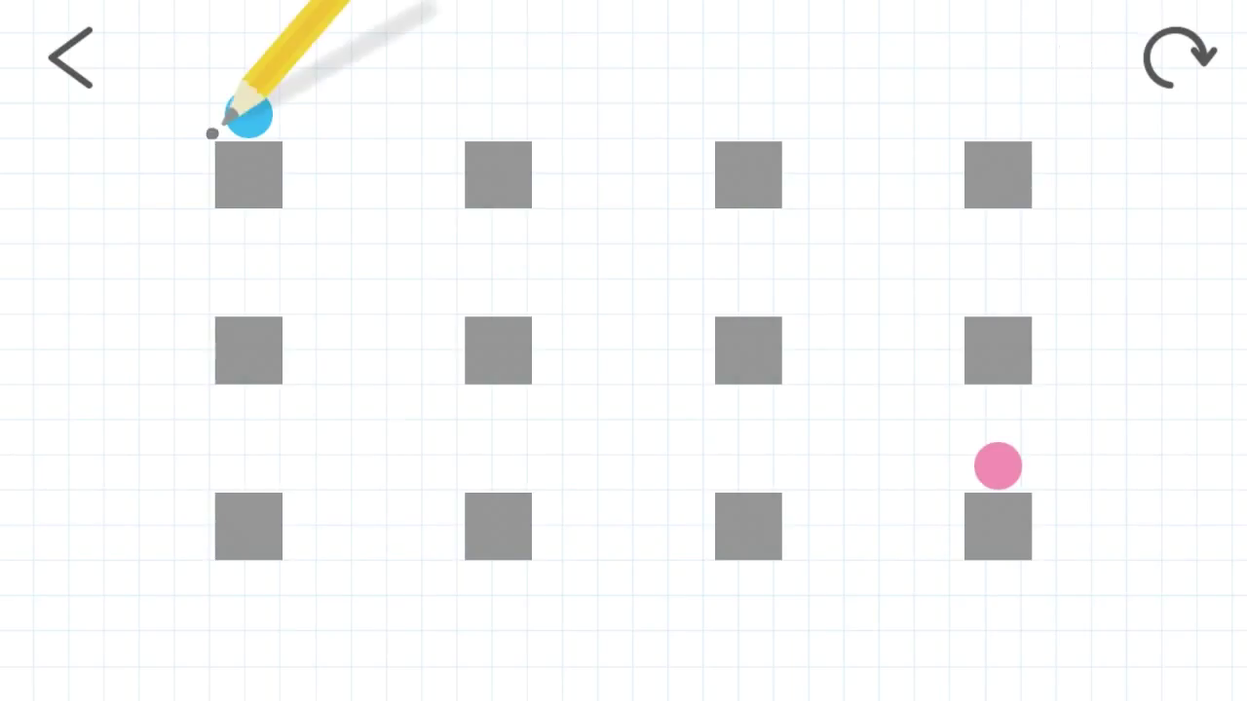
Attempt a line from the blue ball, then accept the offered hint on the block-grid stage
left_click_drag(250, 117, 477, 603)
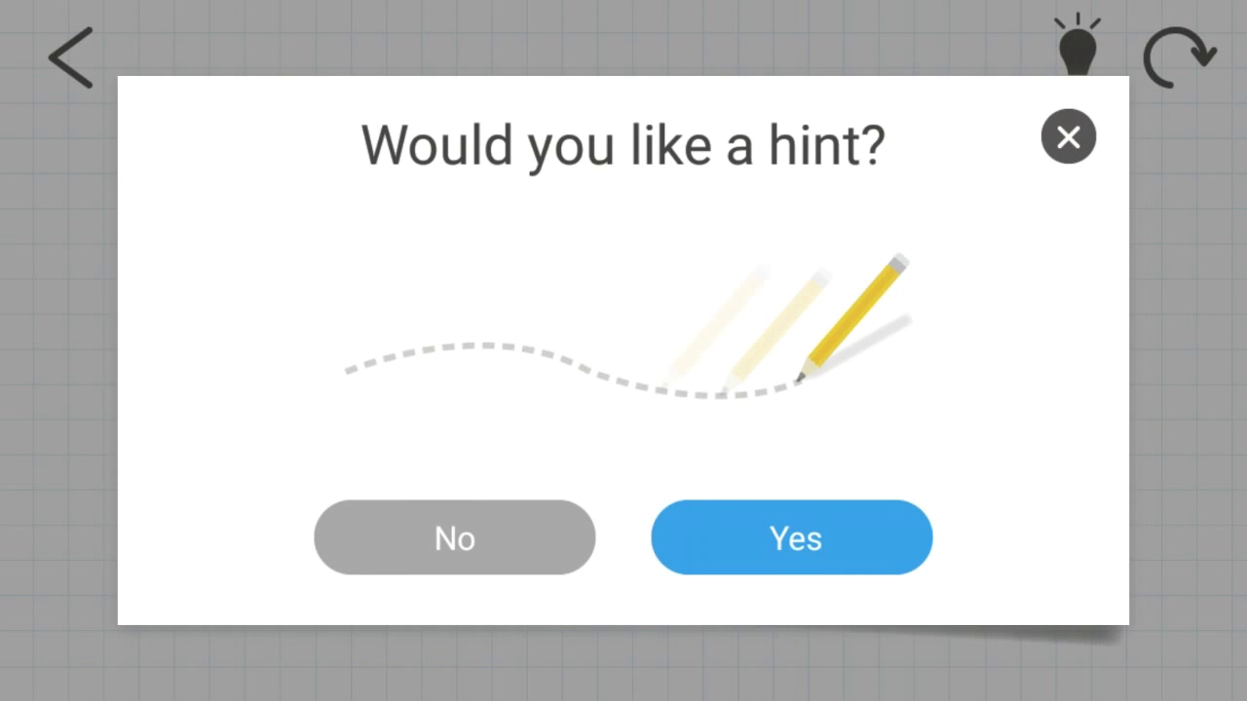
left_click(456, 538)
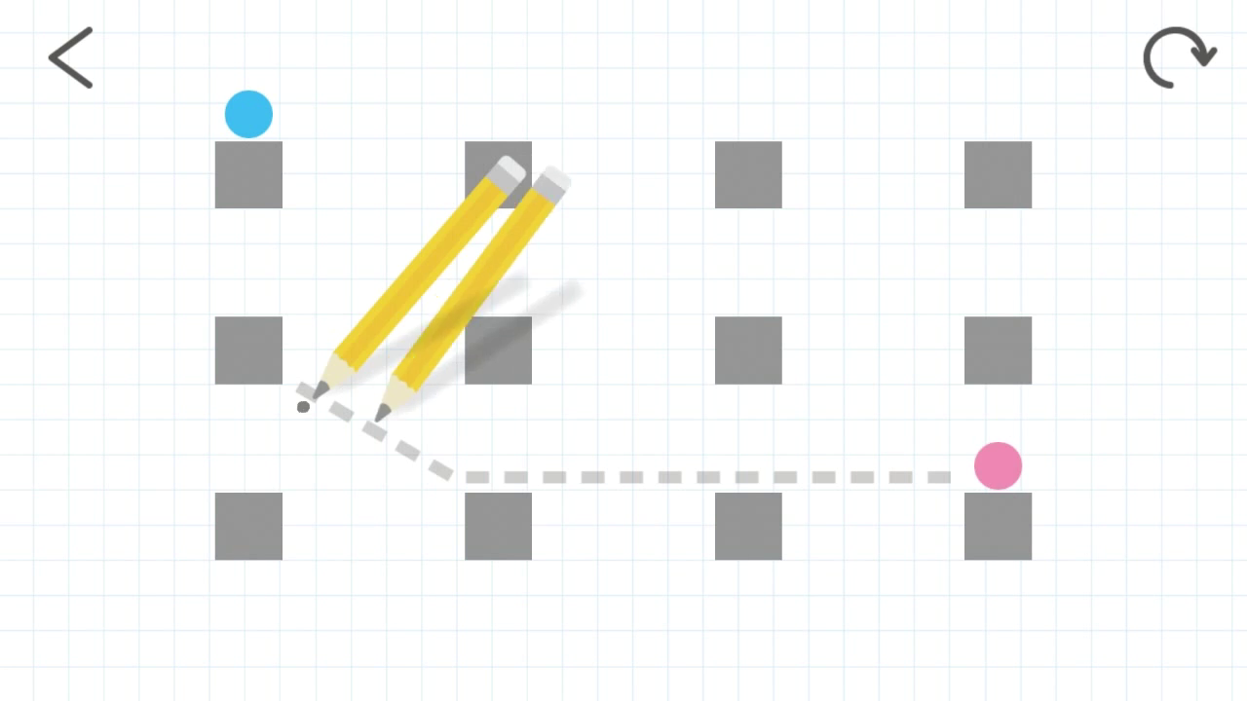
Trace the dashed hint path from the left middle block across toward the pink ball
left_click_drag(308, 399, 516, 477)
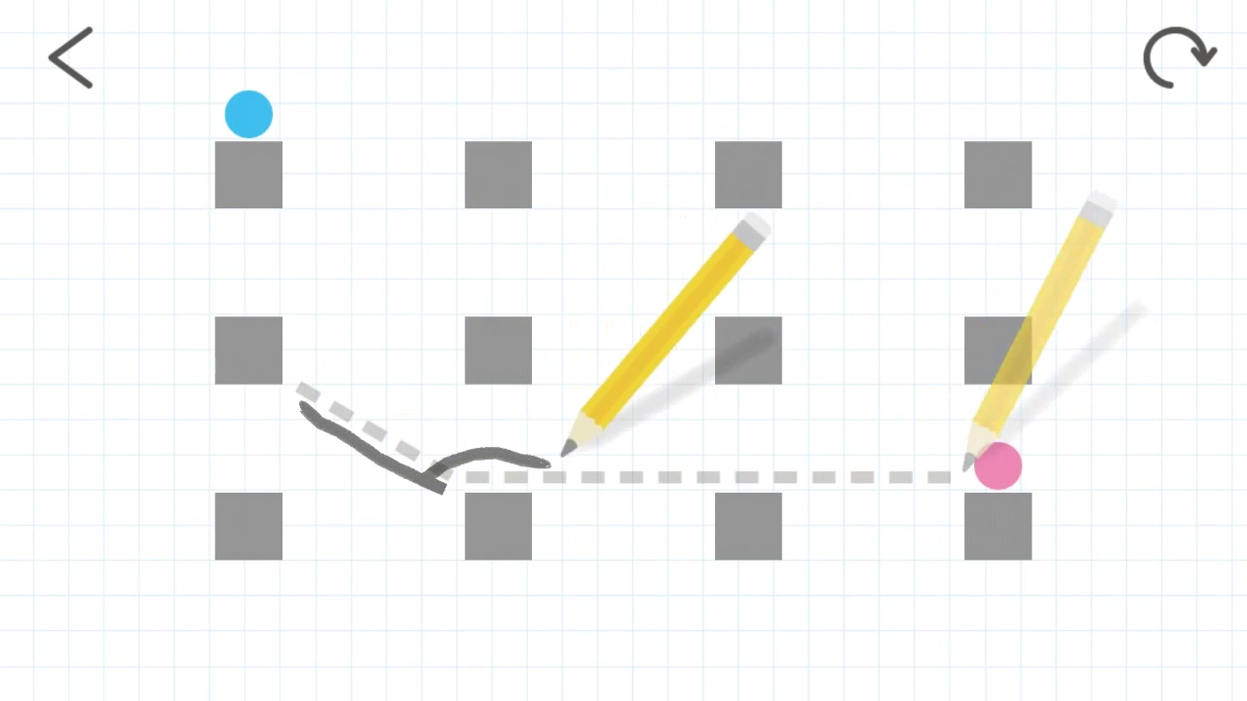
left_click_drag(561, 458, 965, 477)
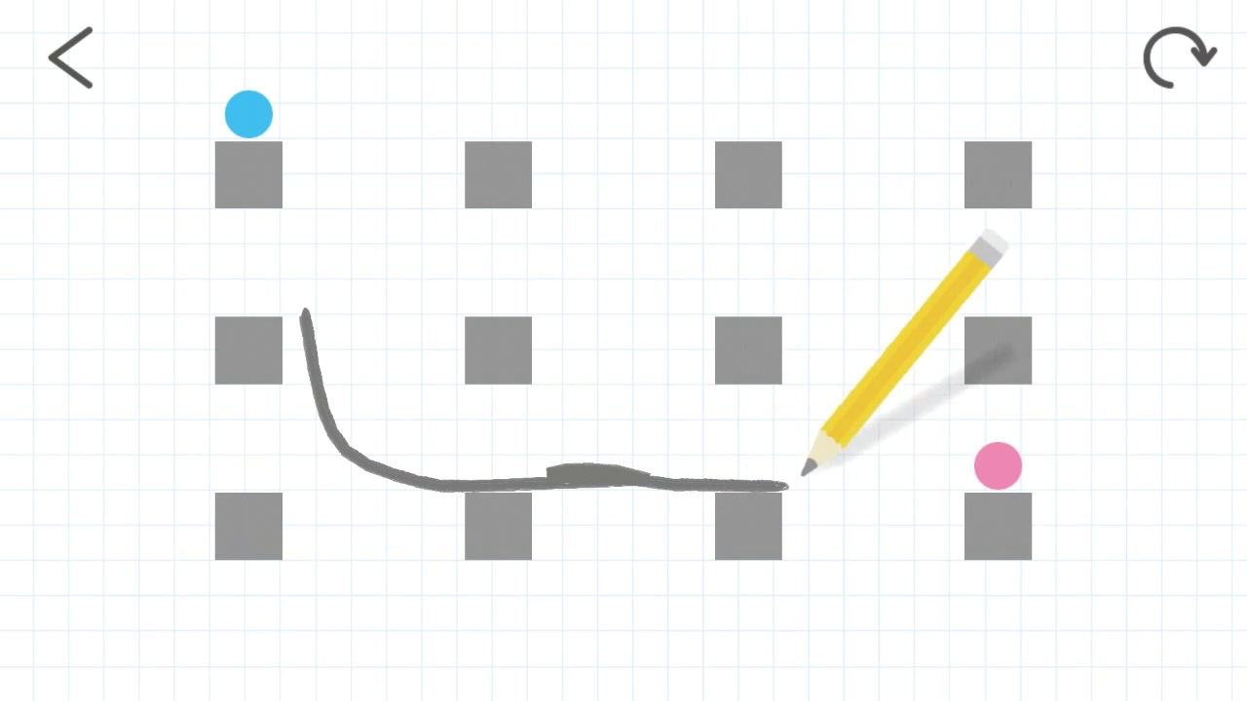
Complete the line so the balls collide, clearing stage 22, then head to pen selection
left_click_drag(798, 478, 920, 478)
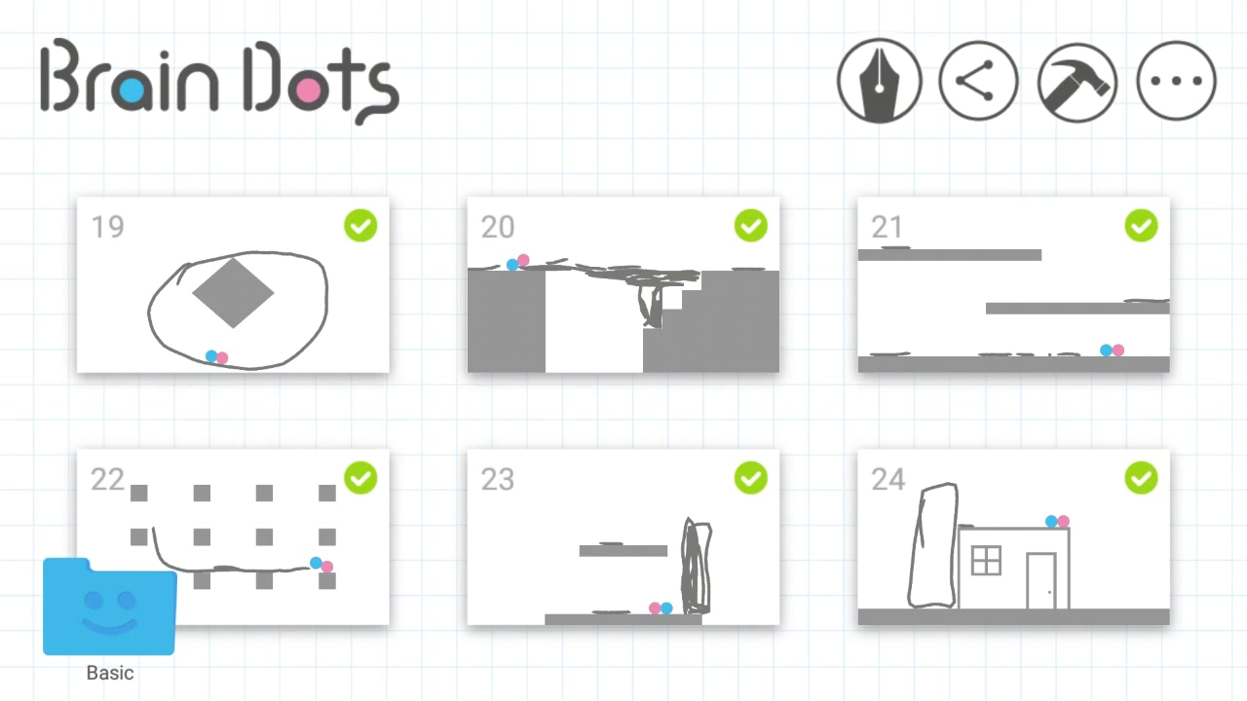
left_click(877, 82)
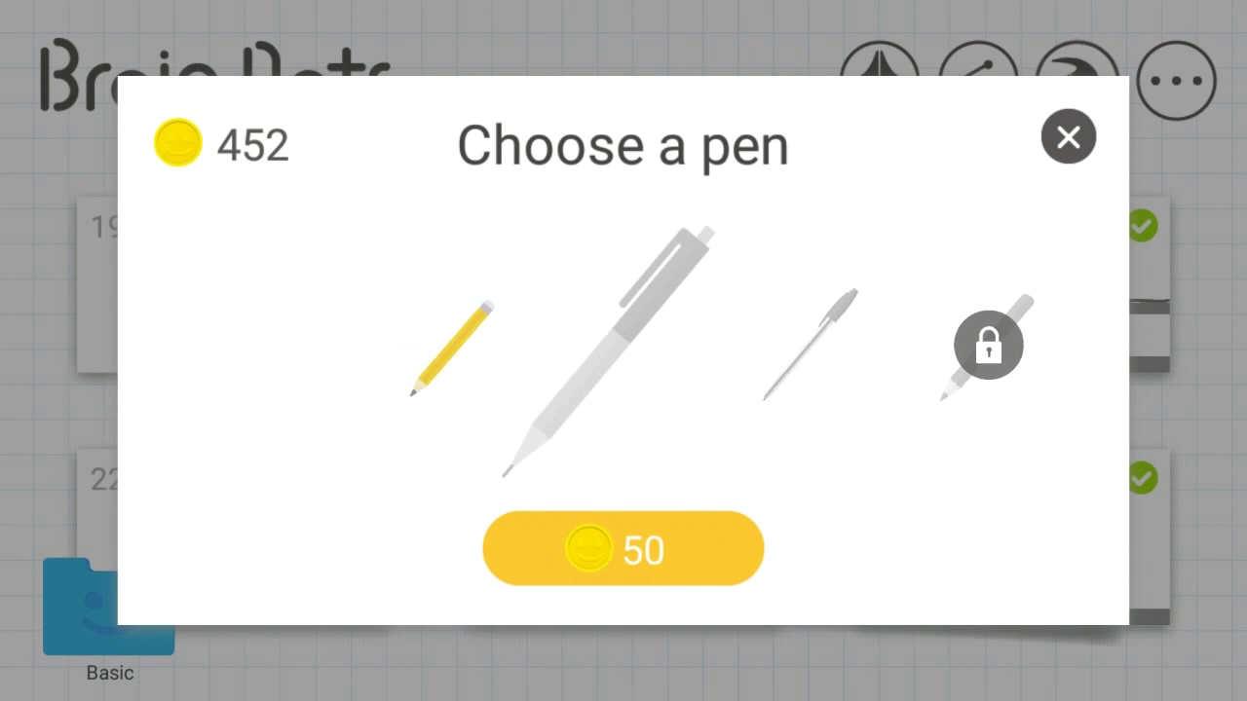
left_click(452, 351)
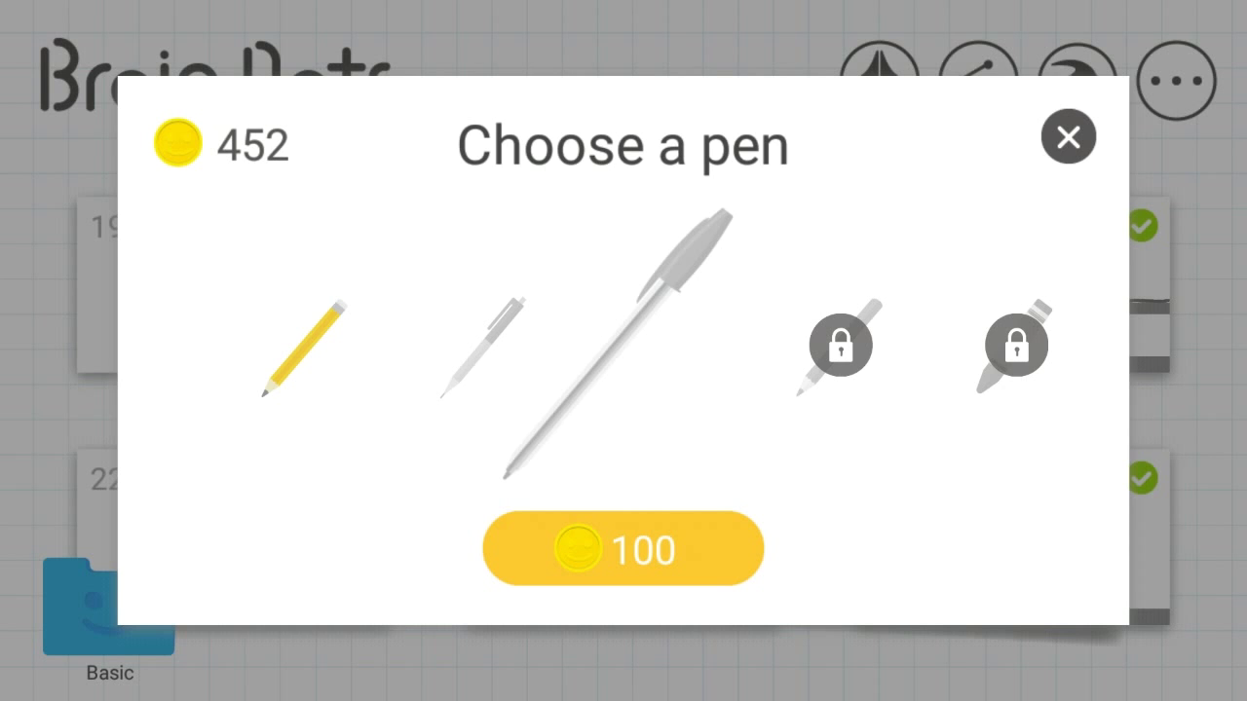
left_click(1068, 137)
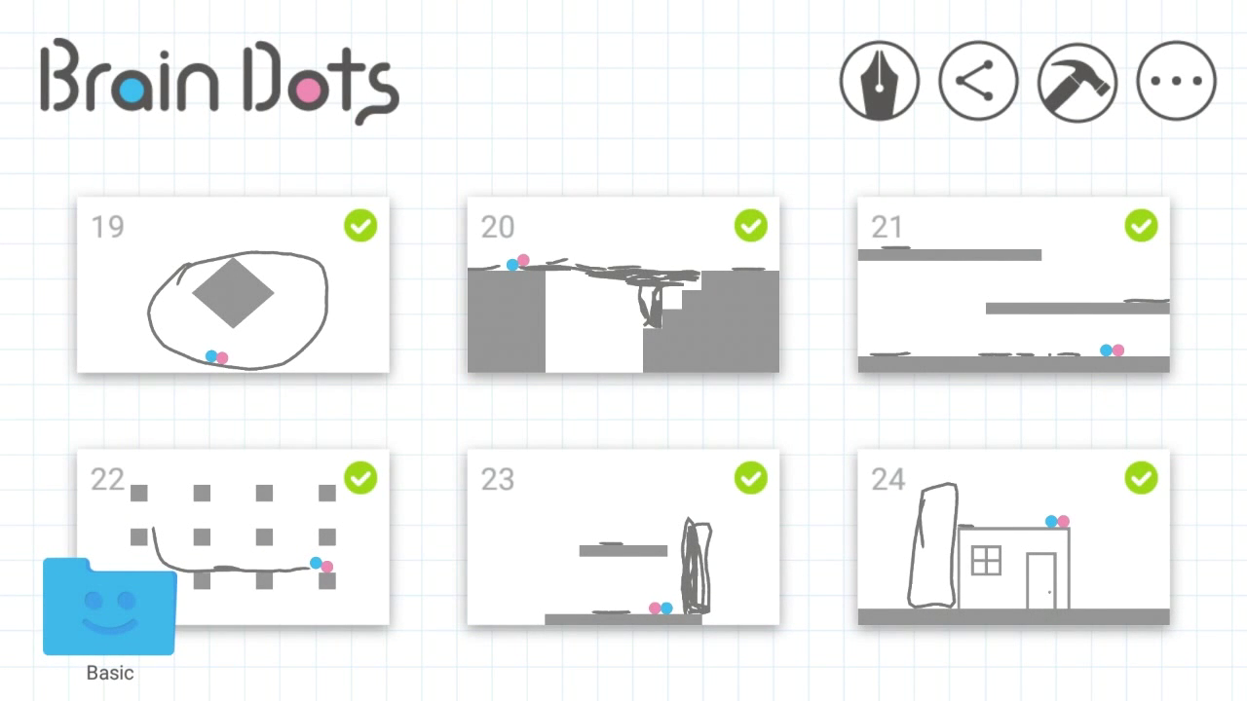
left_click(1175, 82)
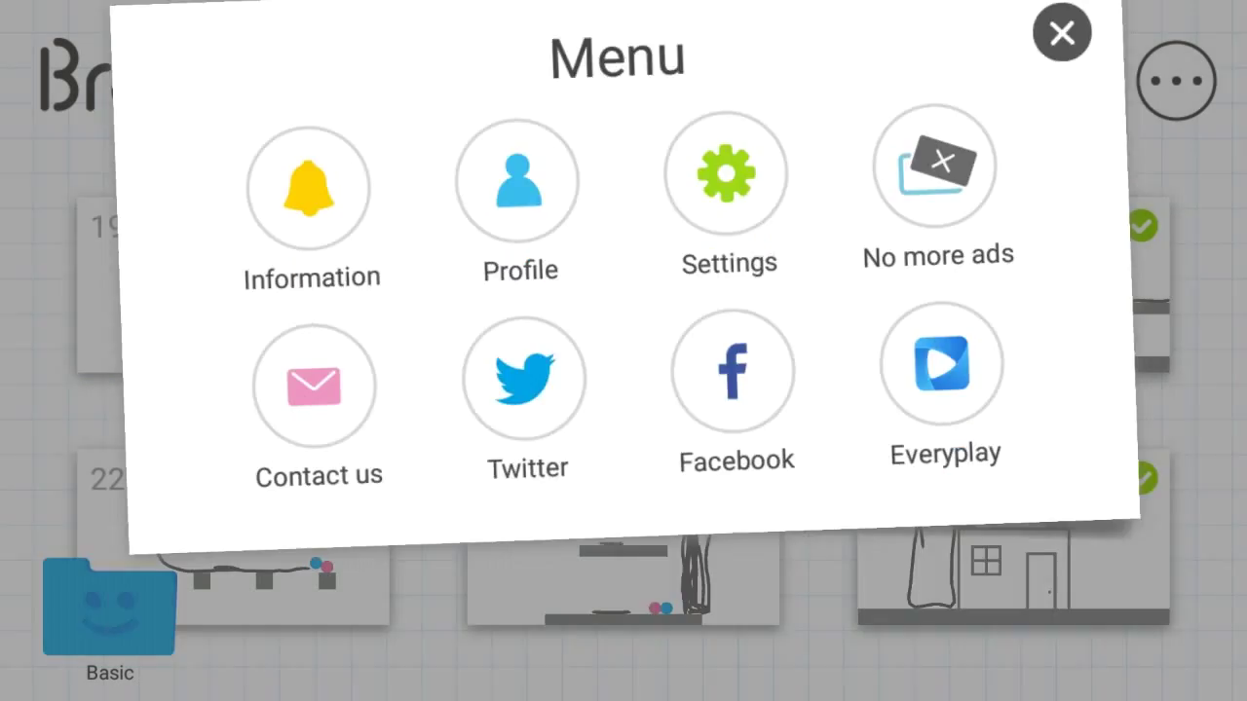
Close the menu, clear the stage with a wedge-shaped line, and enter the stage creator
left_click(1062, 31)
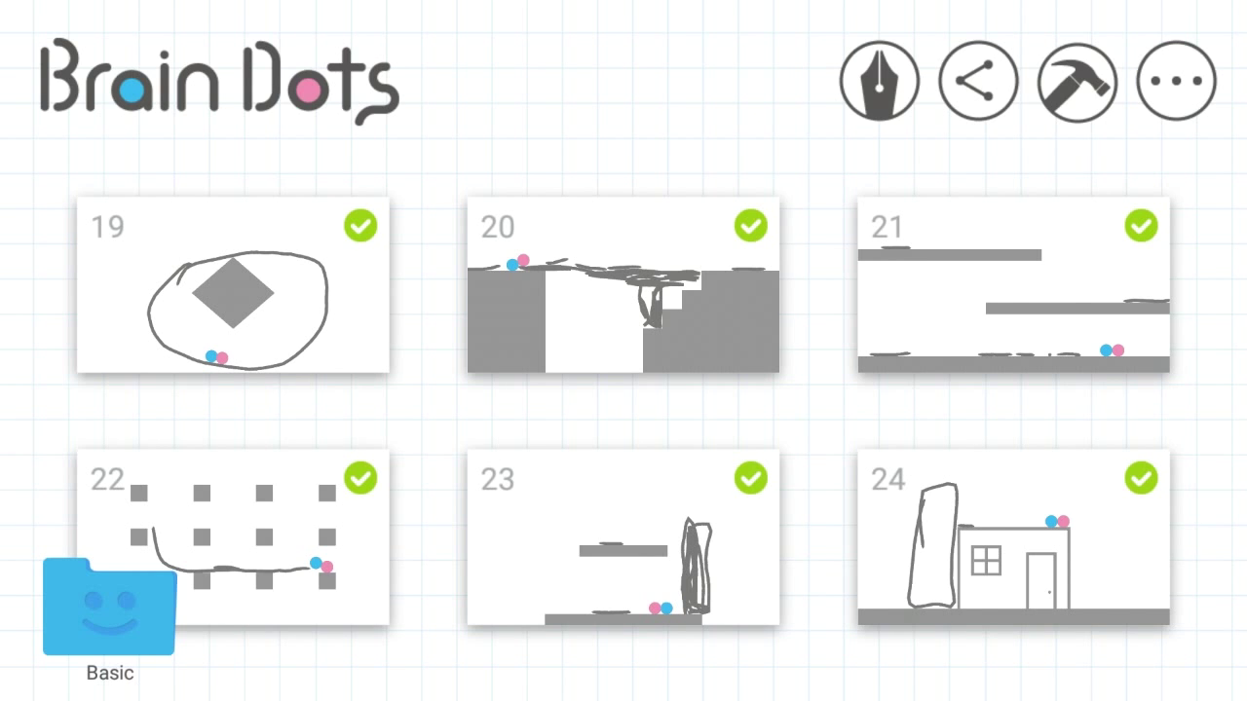
left_click(624, 286)
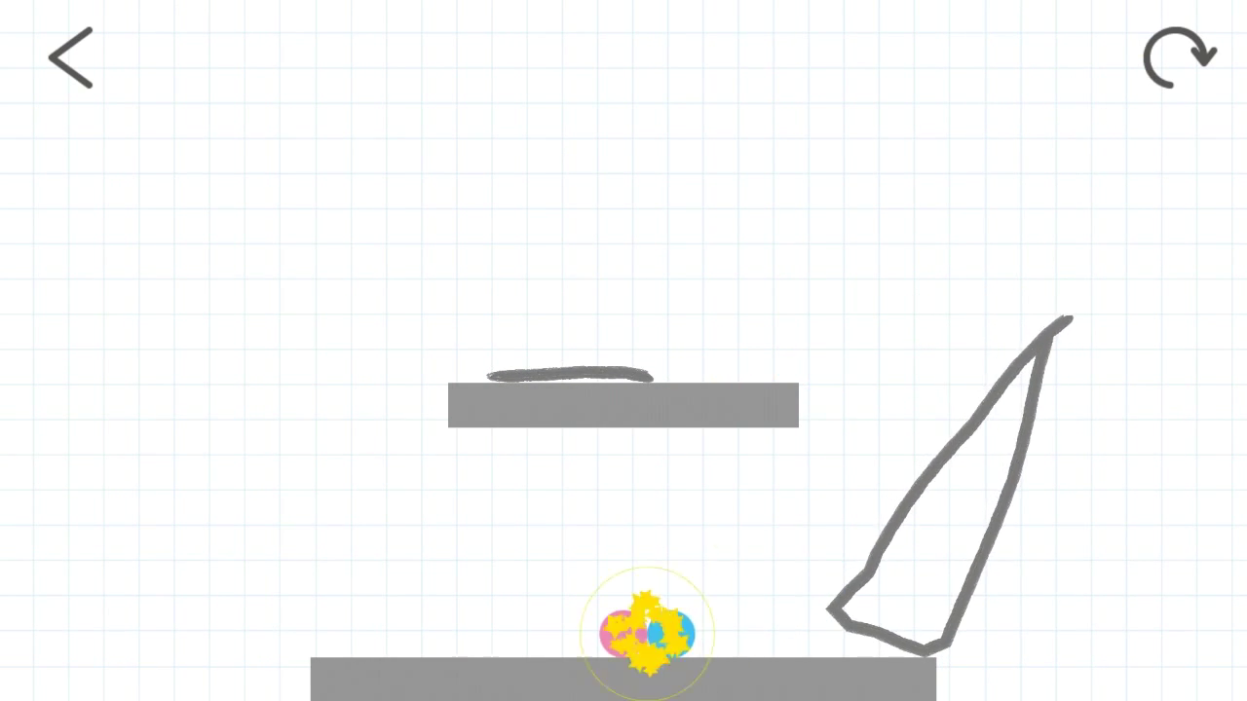
left_click(70, 55)
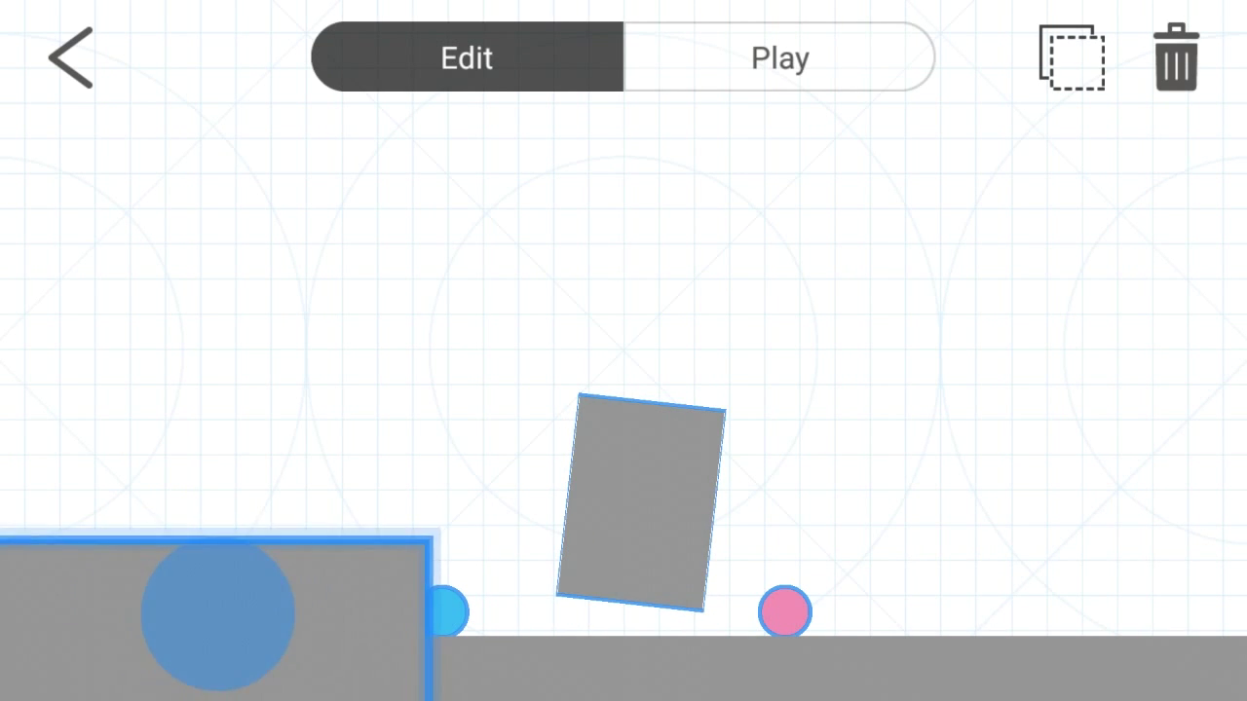
Position the wide tilted block above the blue ball and leave the editor to the Save stage prompt
left_click_drag(218, 613, 308, 390)
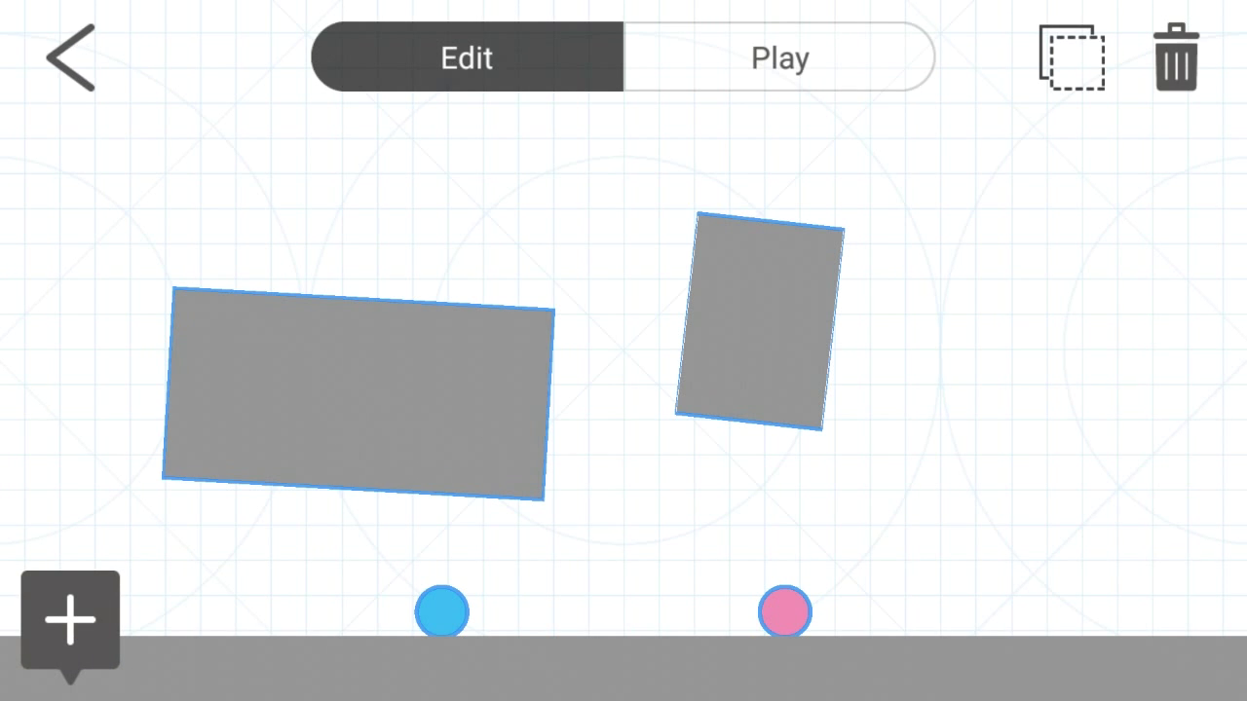
left_click(71, 54)
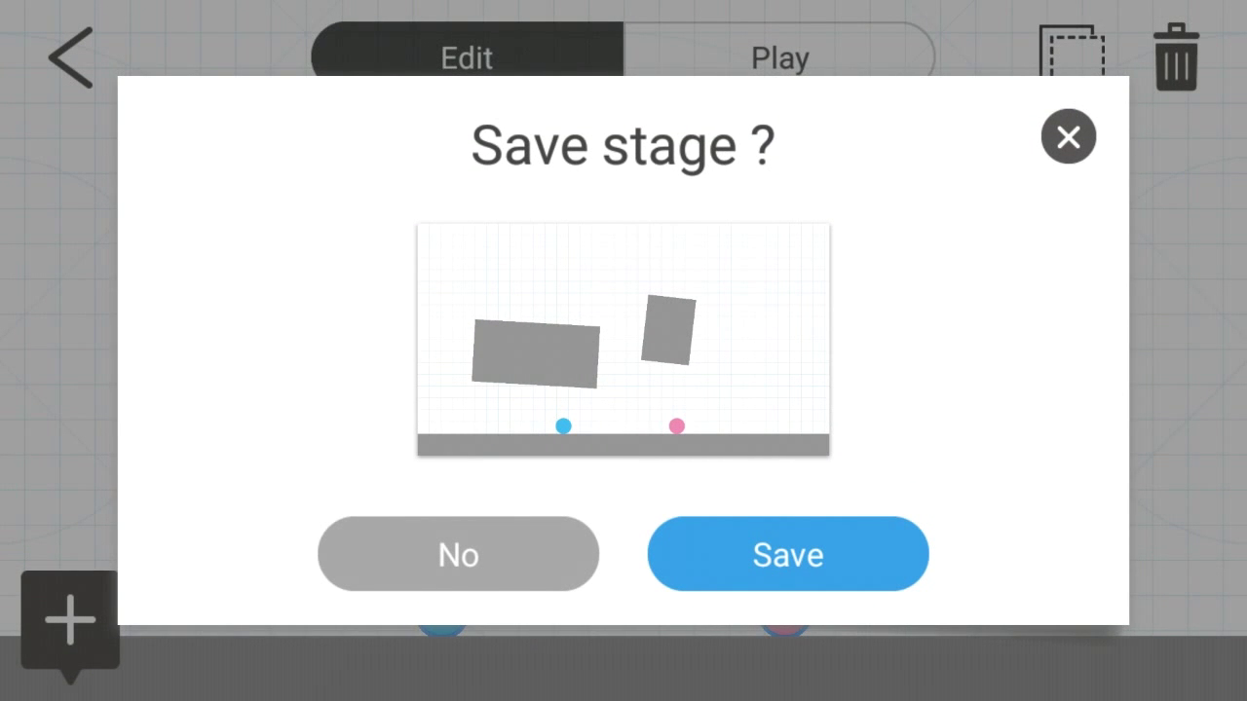
Confirm Save to store the newly built custom stage
left_click(787, 553)
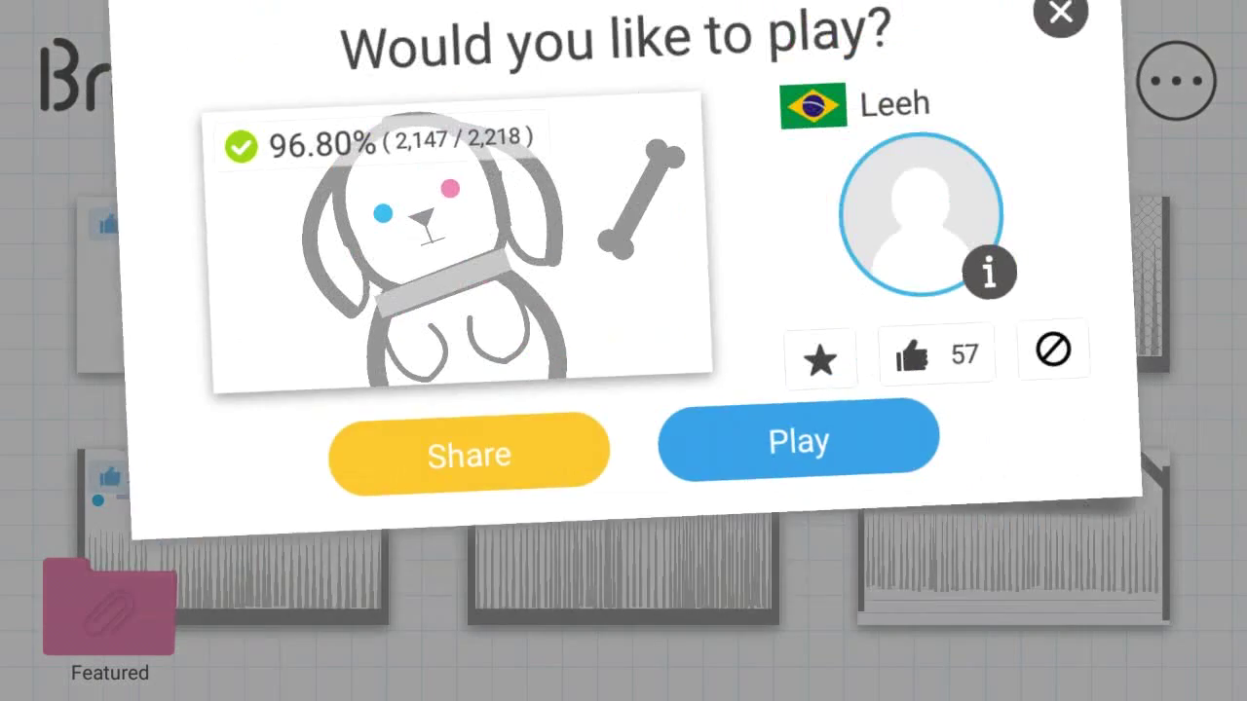
Start the chosen community stage from the 'Would you like to play?' prompt and clear it
left_click(798, 436)
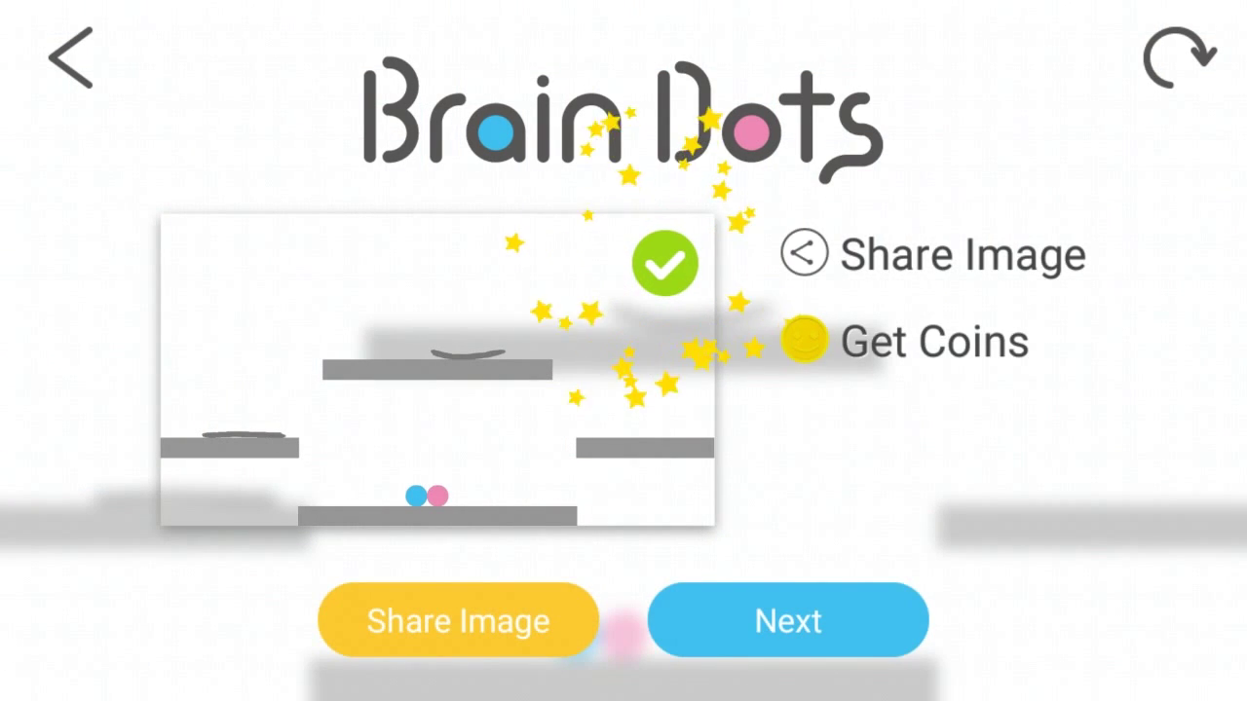
Advance to the pivoting-plank stage, draw a line along the middle platform up to the pink ball's ledge, and collect the coins
left_click(787, 619)
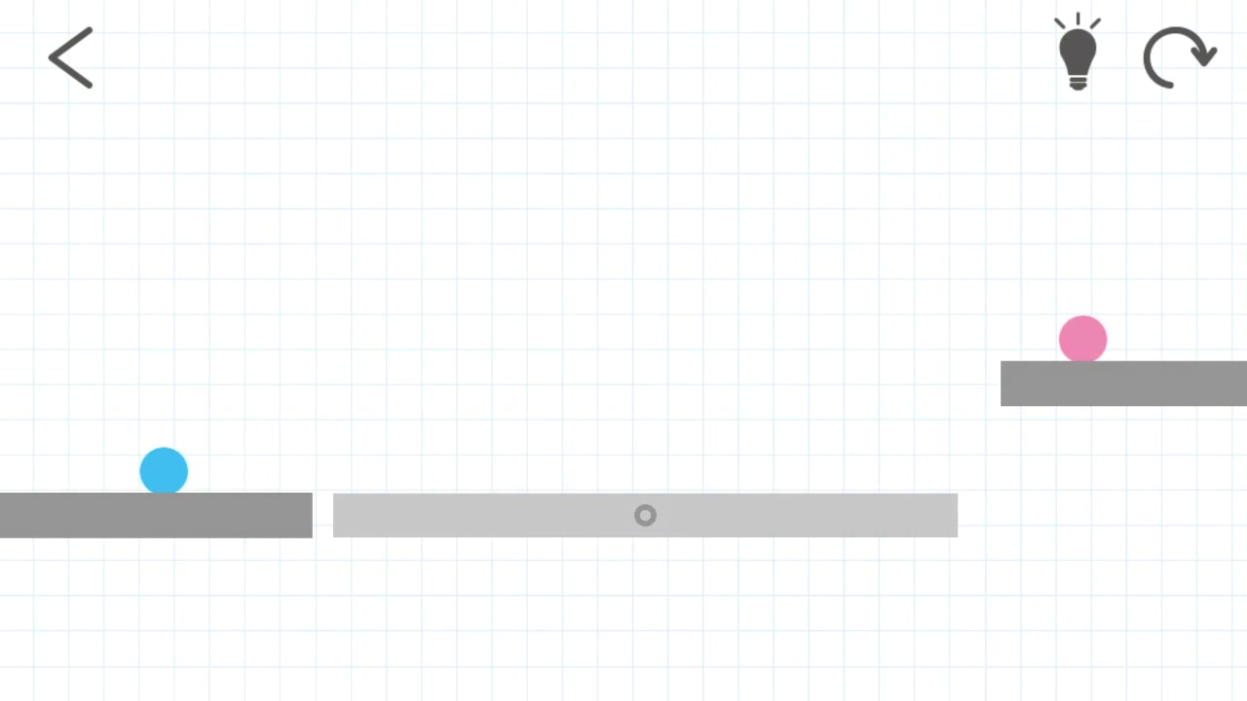
left_click(1077, 54)
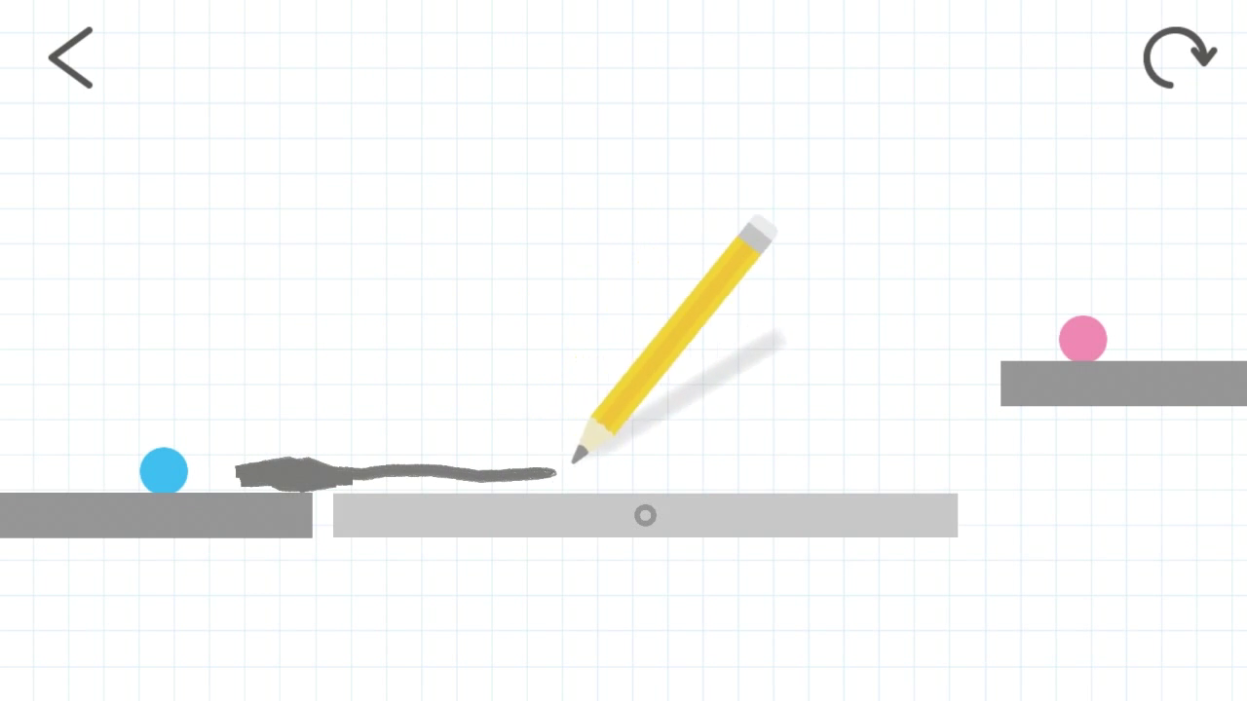
left_click_drag(565, 475, 971, 476)
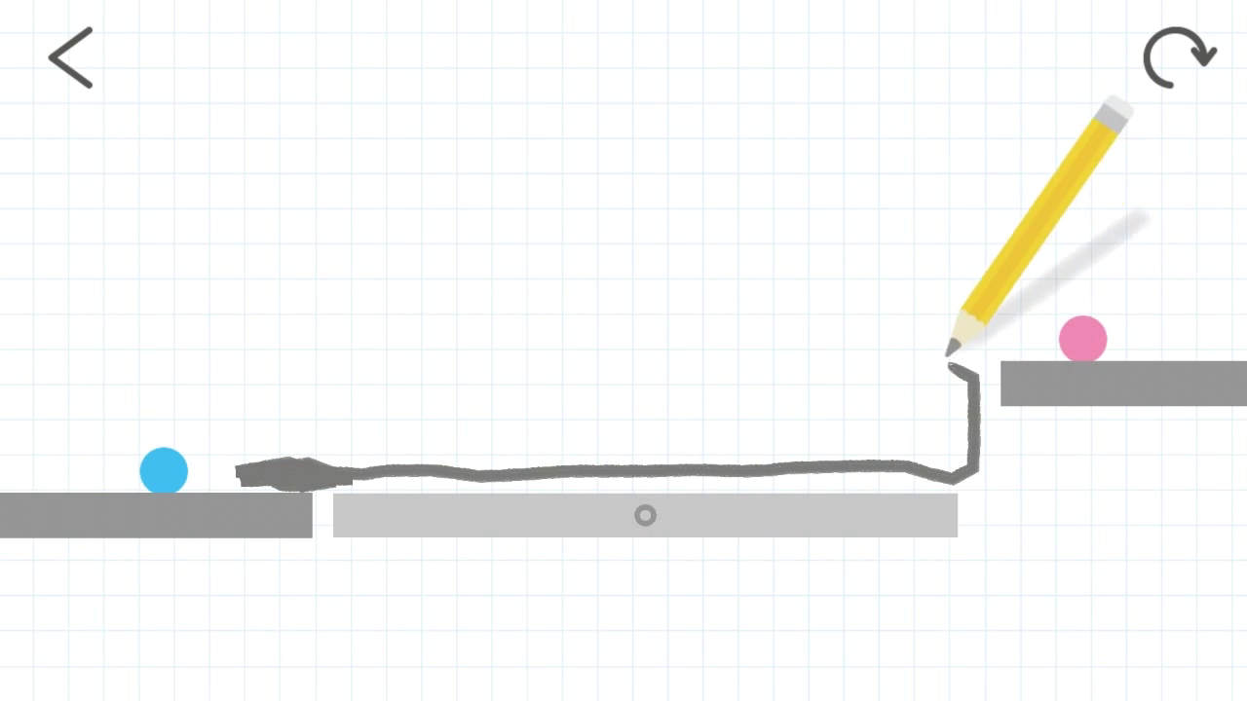
left_click_drag(958, 374, 496, 404)
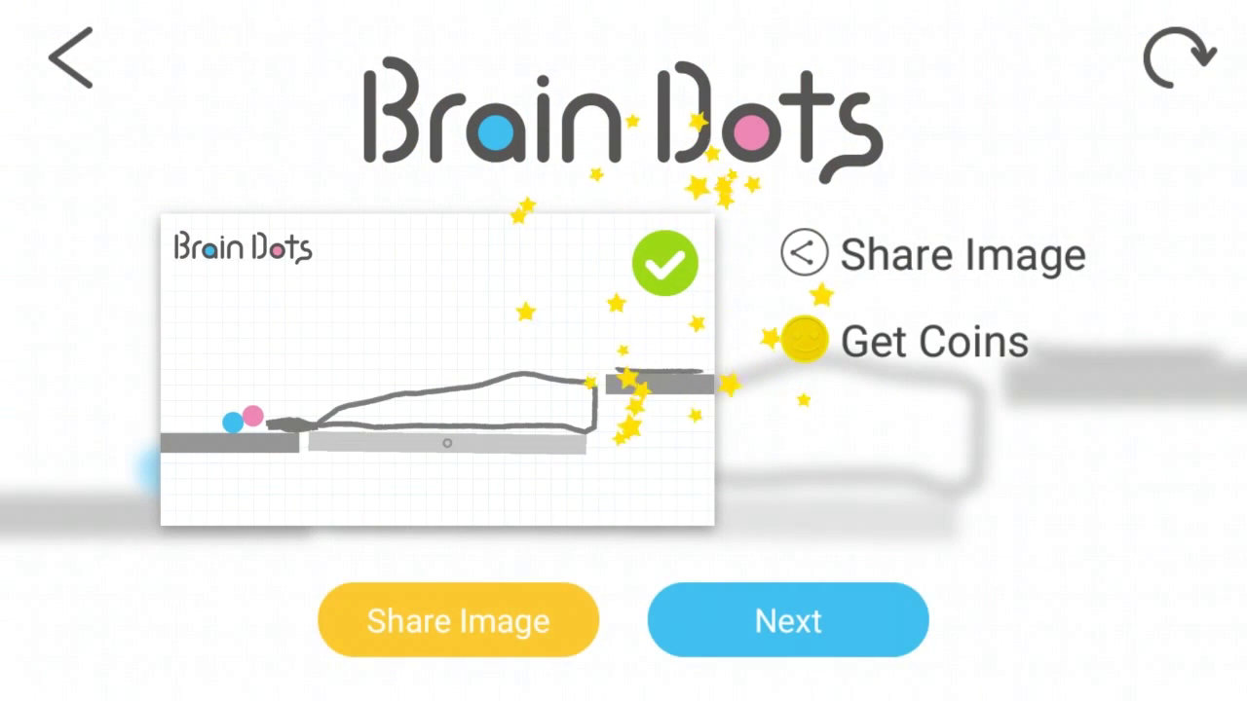
left_click(801, 339)
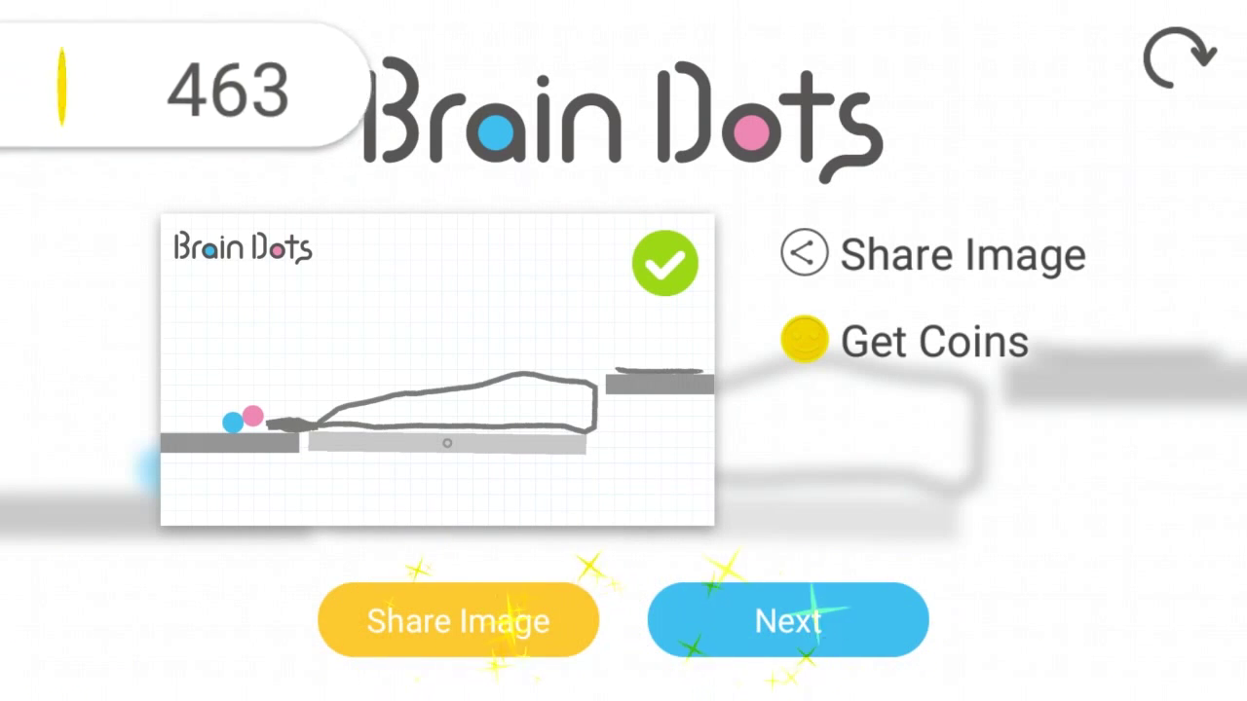
Advance to the next stage and lay thick pencil strokes along the ledge beside the pink ball, extending over the gap
left_click(787, 619)
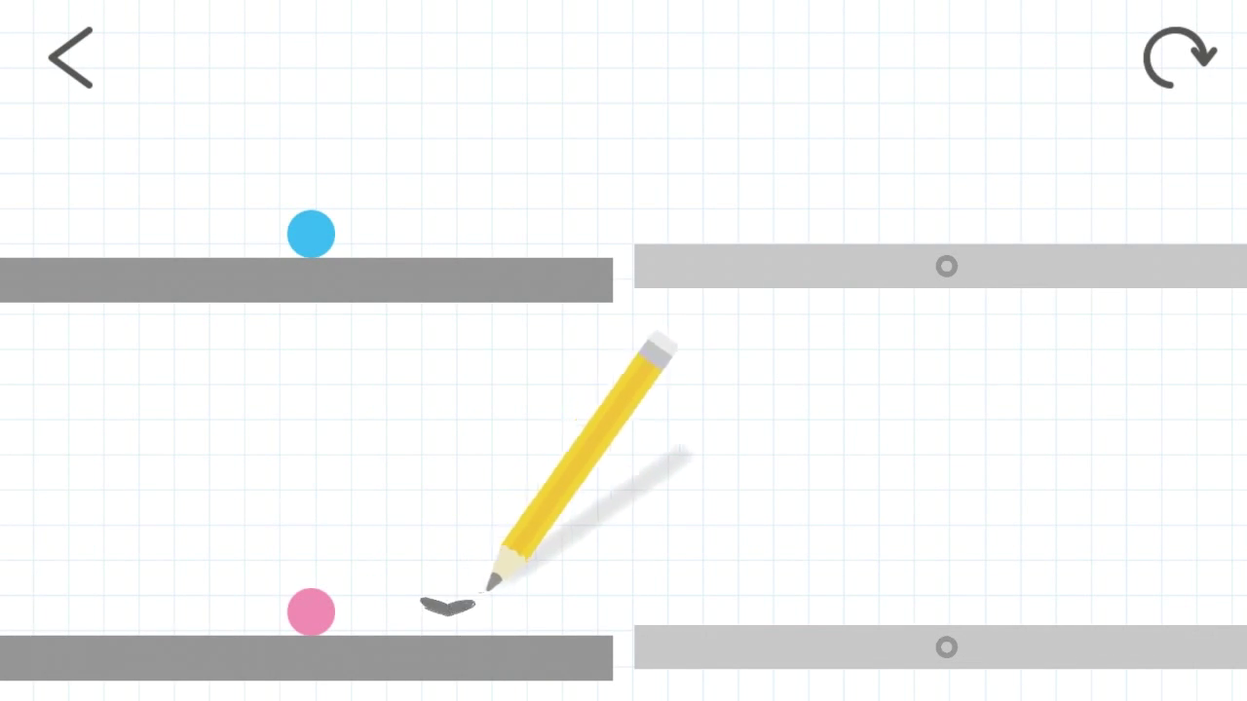
left_click_drag(477, 594, 886, 580)
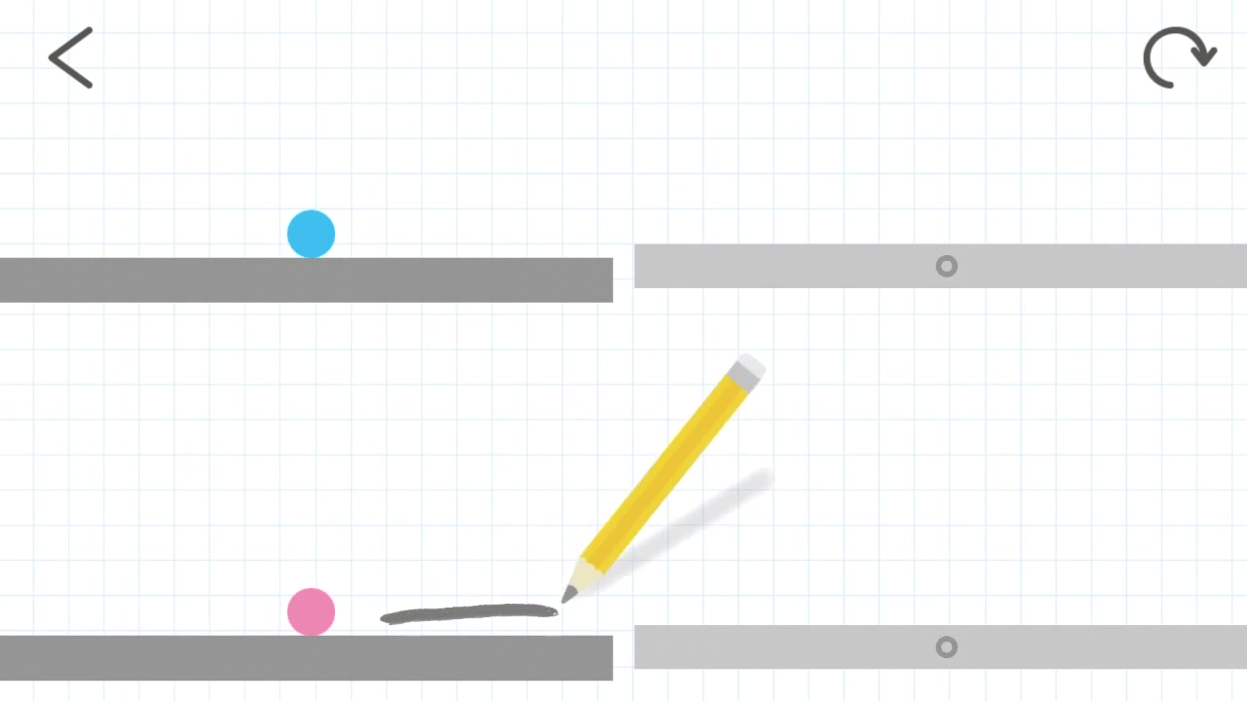
left_click_drag(565, 594, 439, 620)
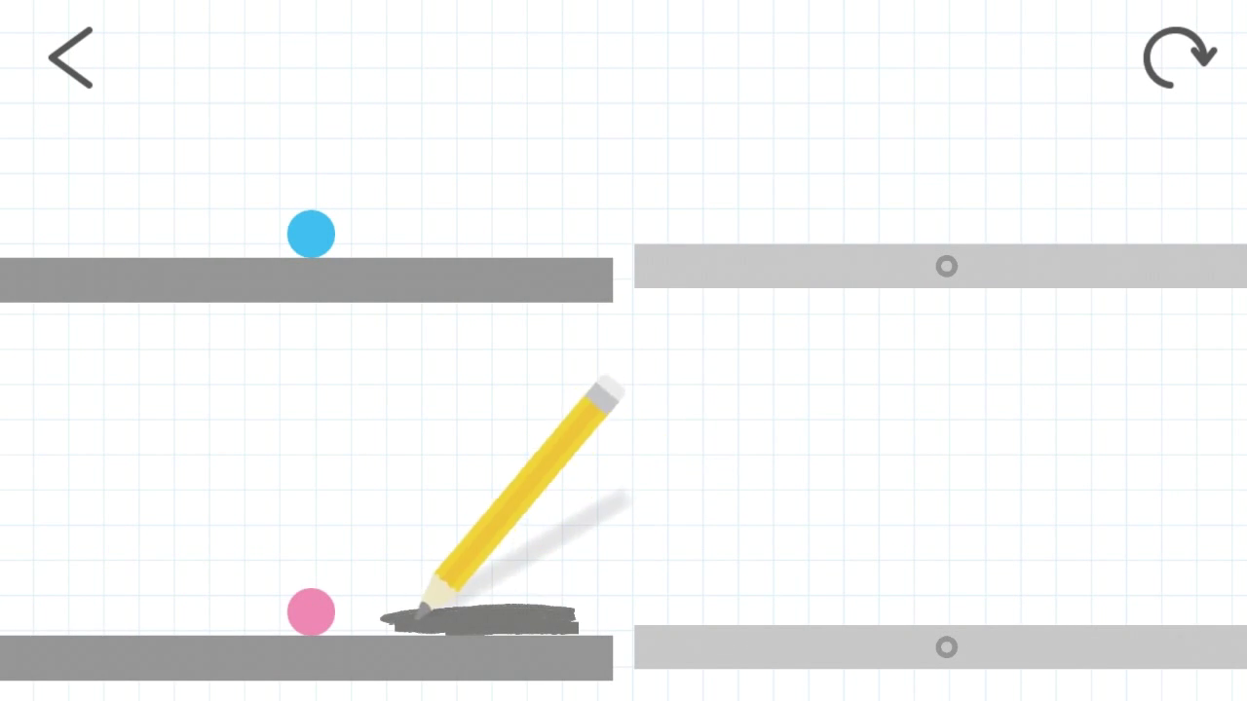
left_click_drag(429, 608, 780, 620)
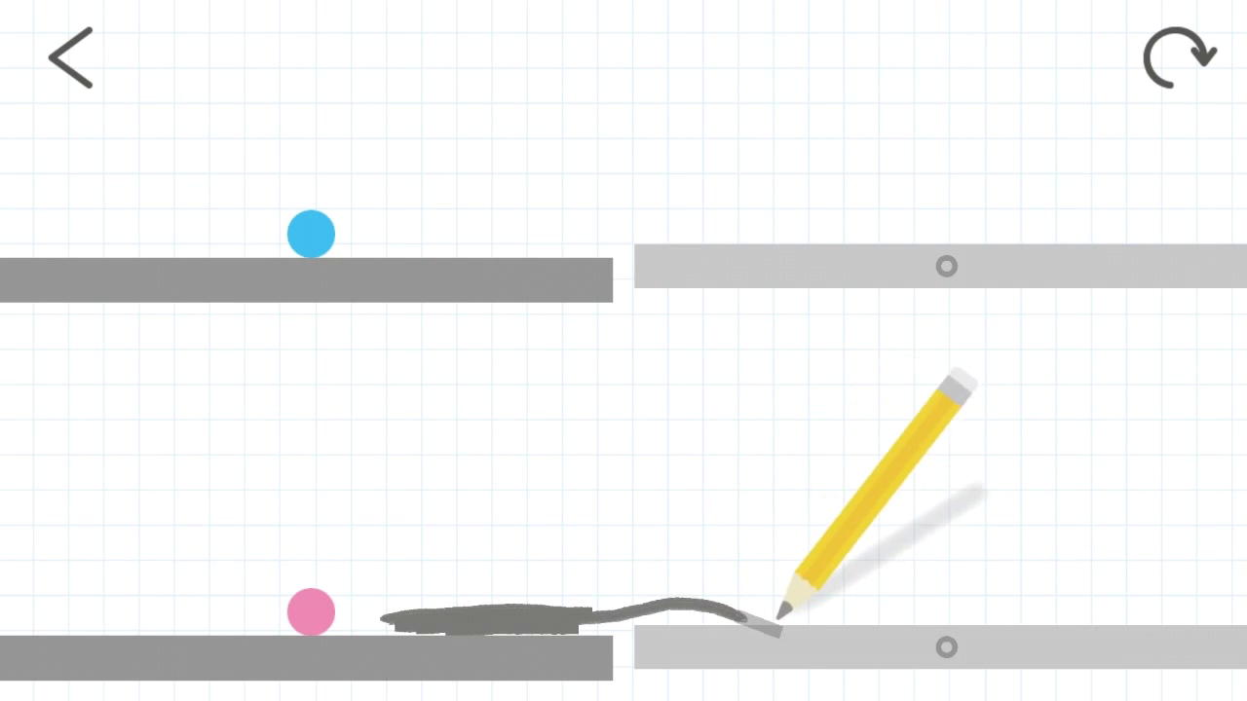